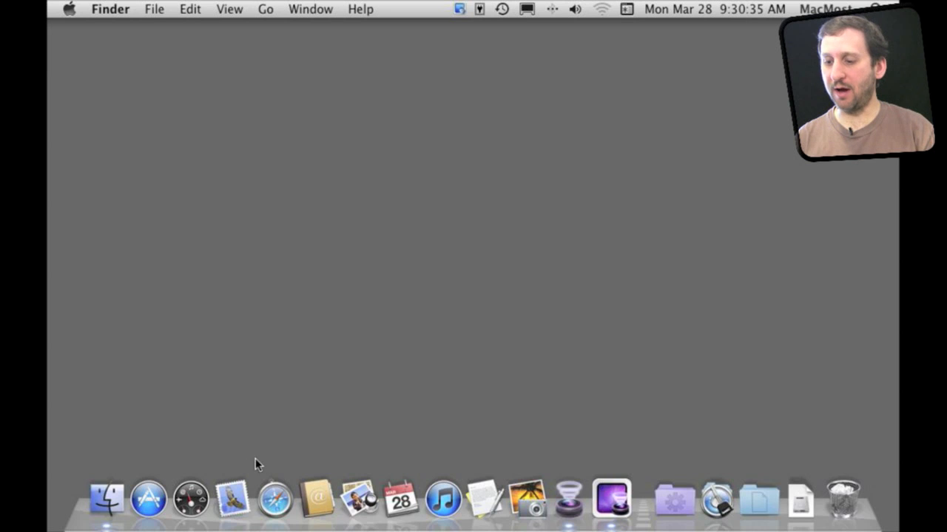
mouse_move(281, 509)
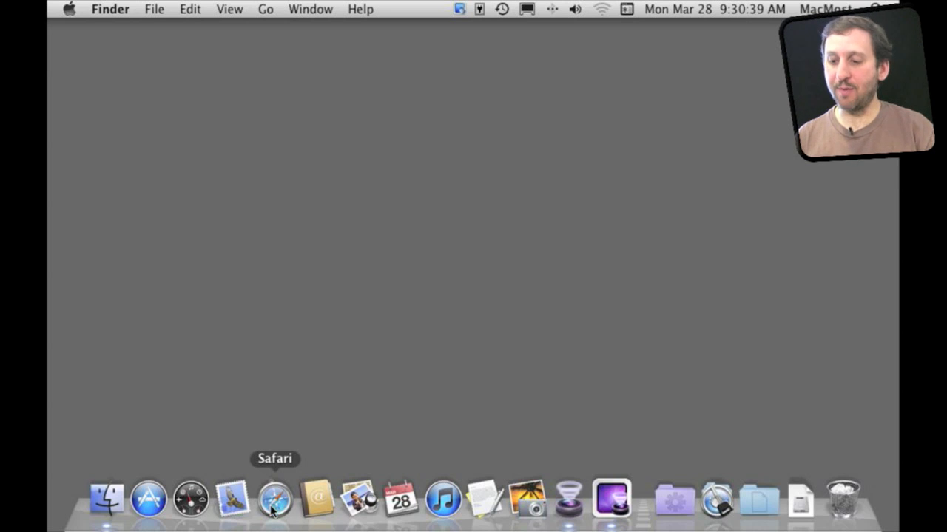
mouse_move(299, 408)
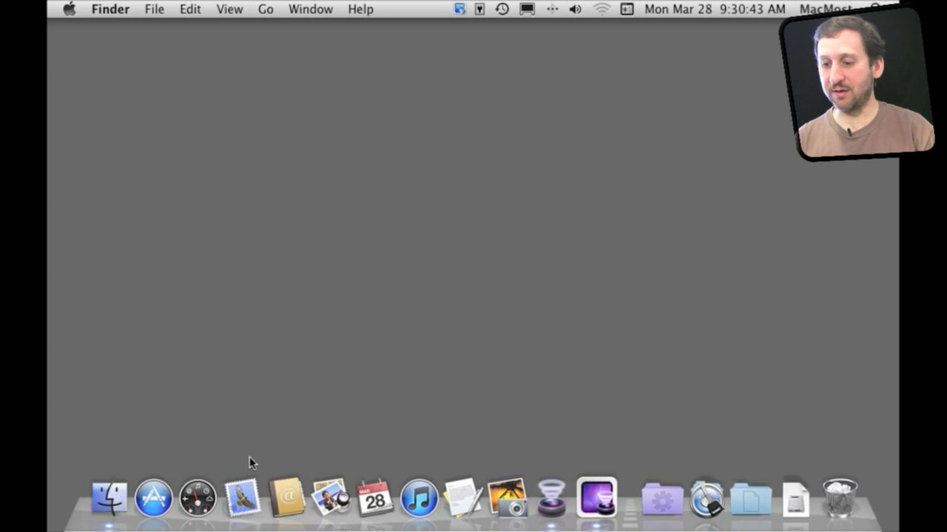
mouse_move(293, 509)
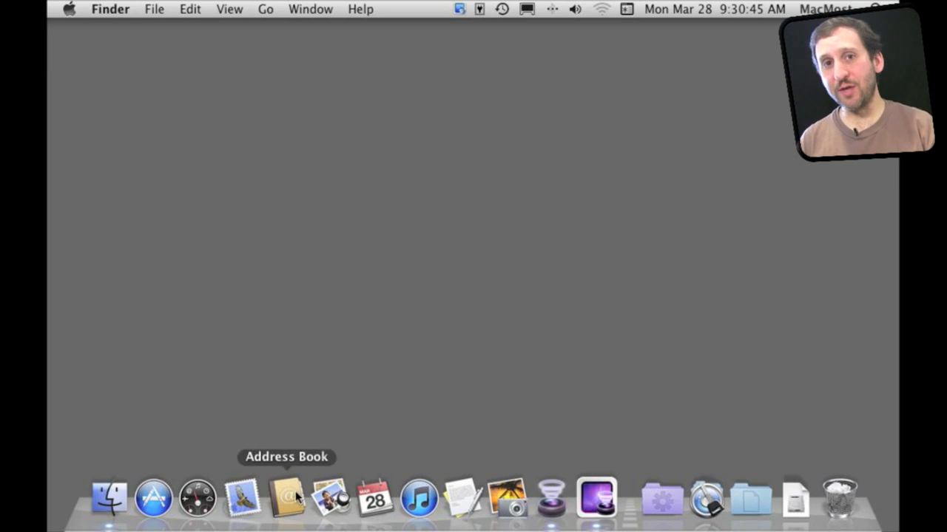
mouse_move(328, 506)
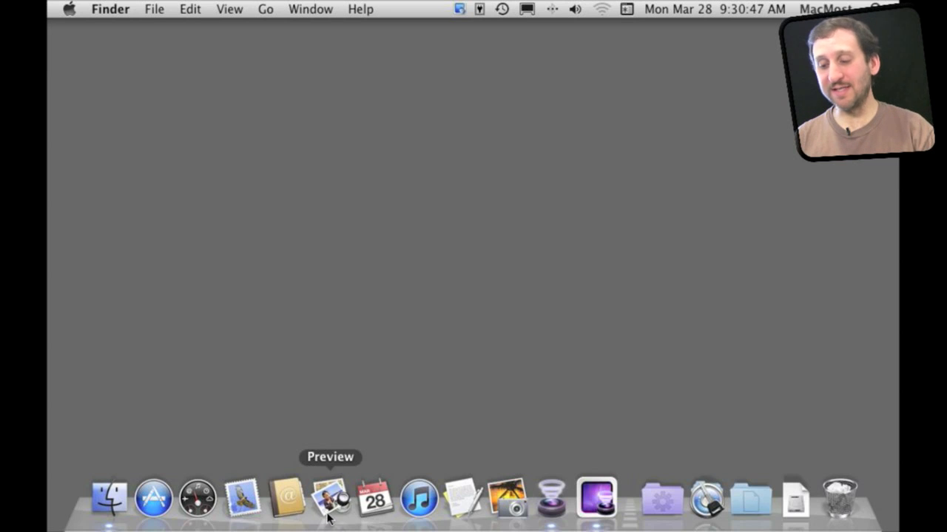
mouse_move(426, 510)
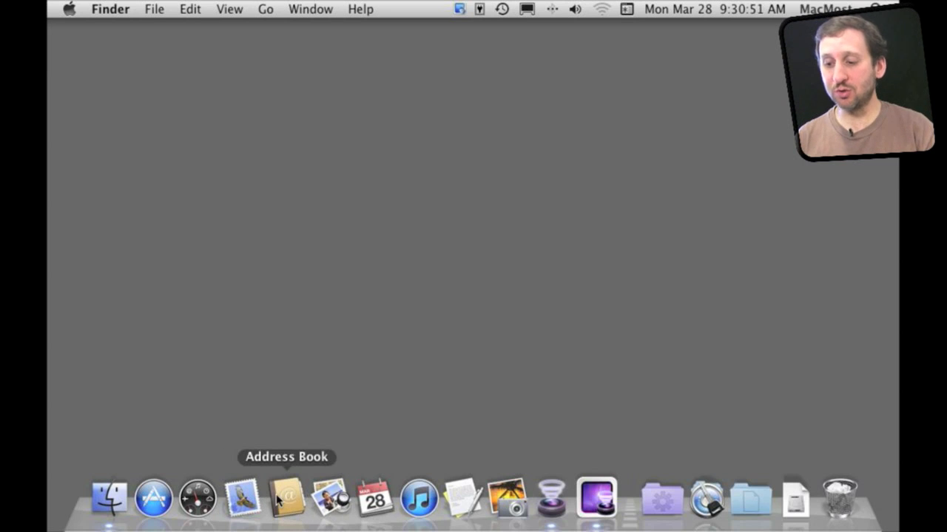
mouse_move(287, 347)
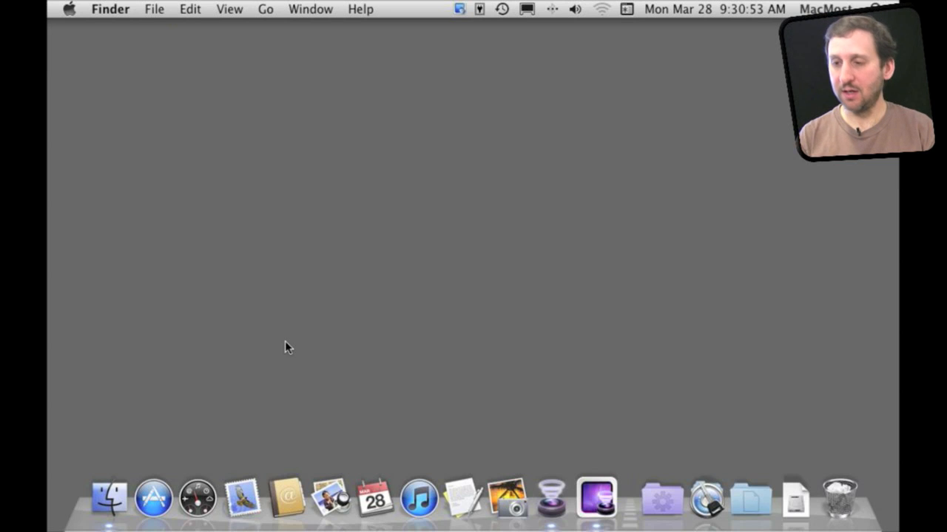
Show the Applications folder in a Finder window and select Safari.app to preview its details.
click(107, 500)
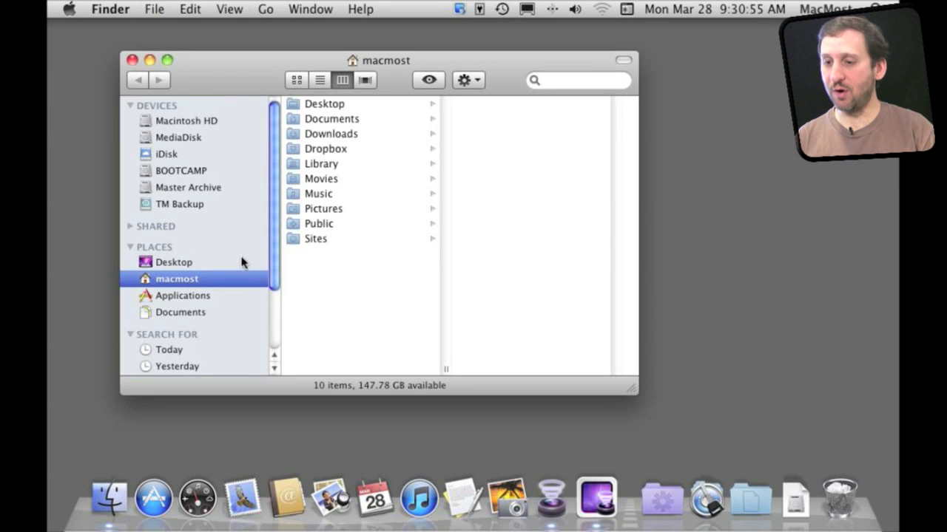
click(184, 296)
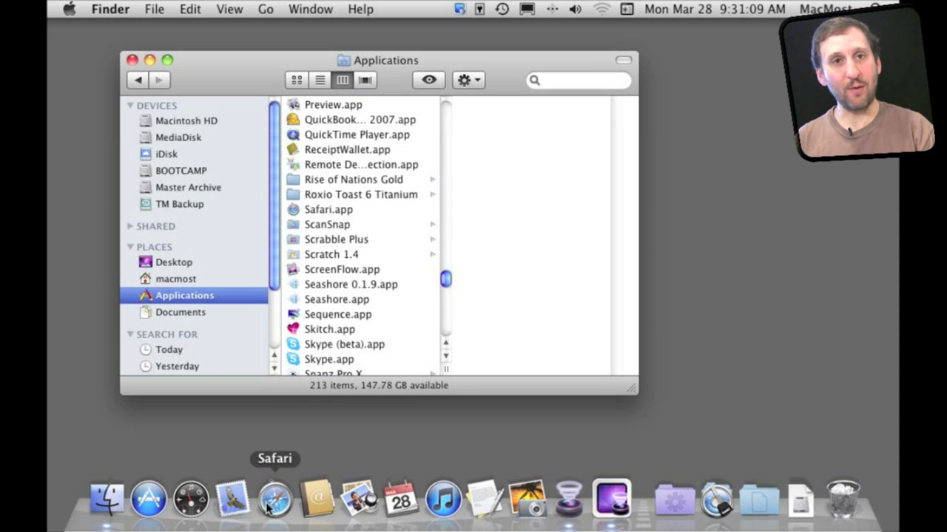
mouse_move(109, 130)
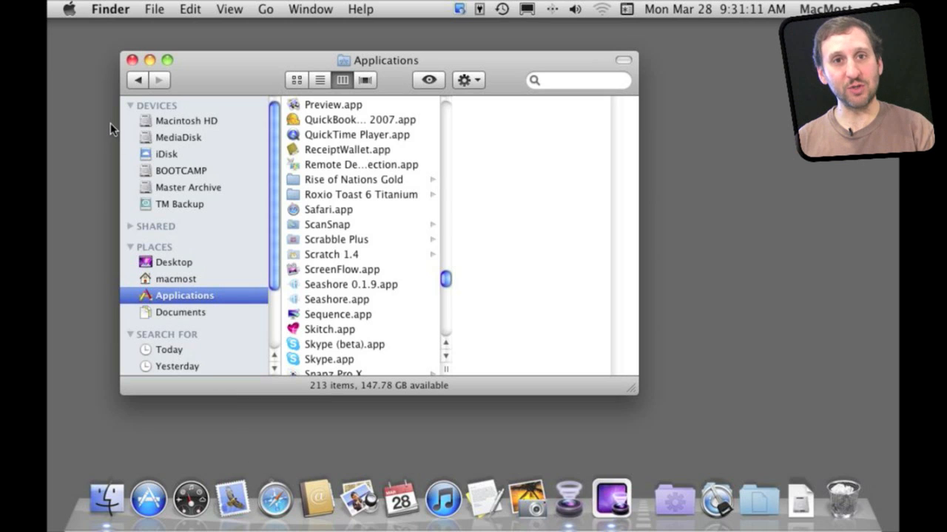
mouse_move(275, 506)
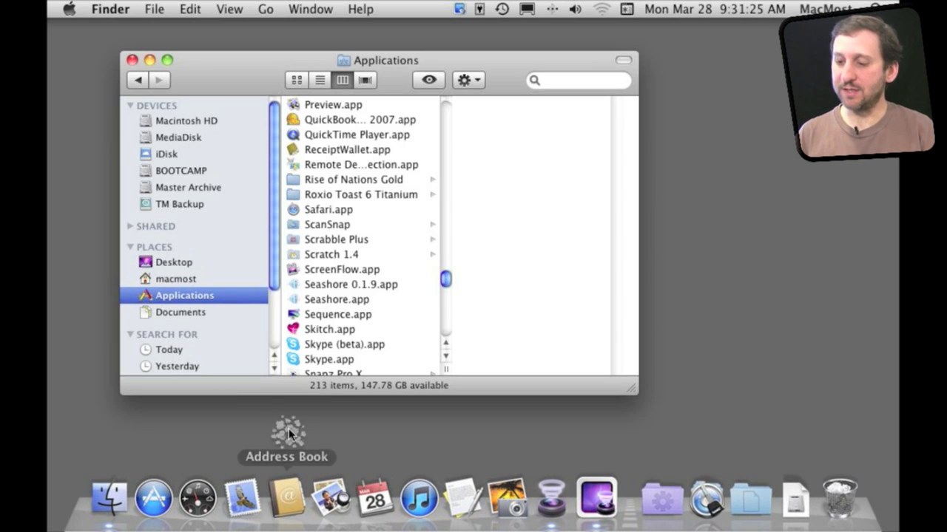
mouse_move(329, 230)
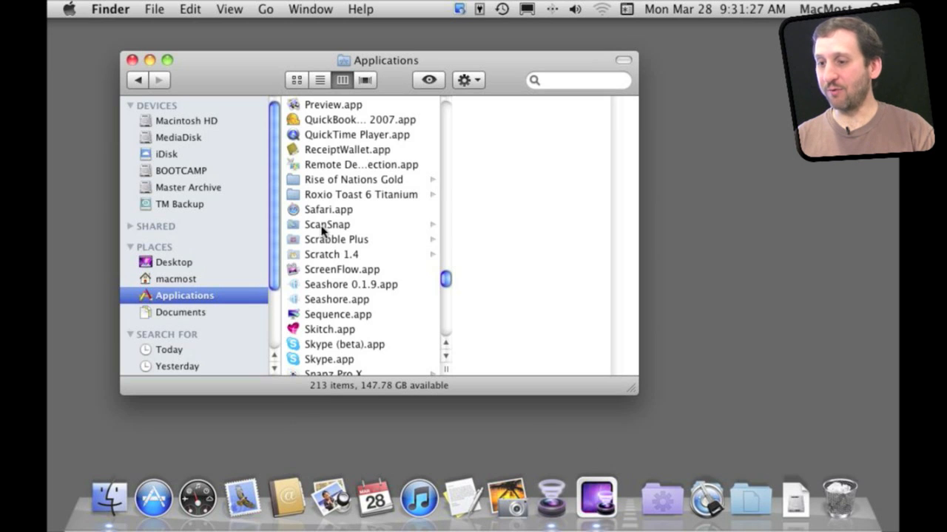
click(328, 210)
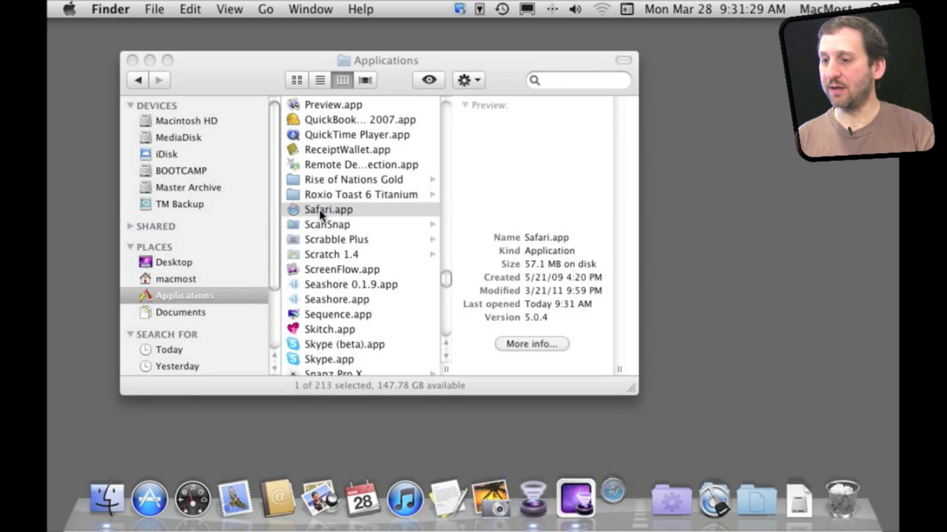
double_click(326, 210)
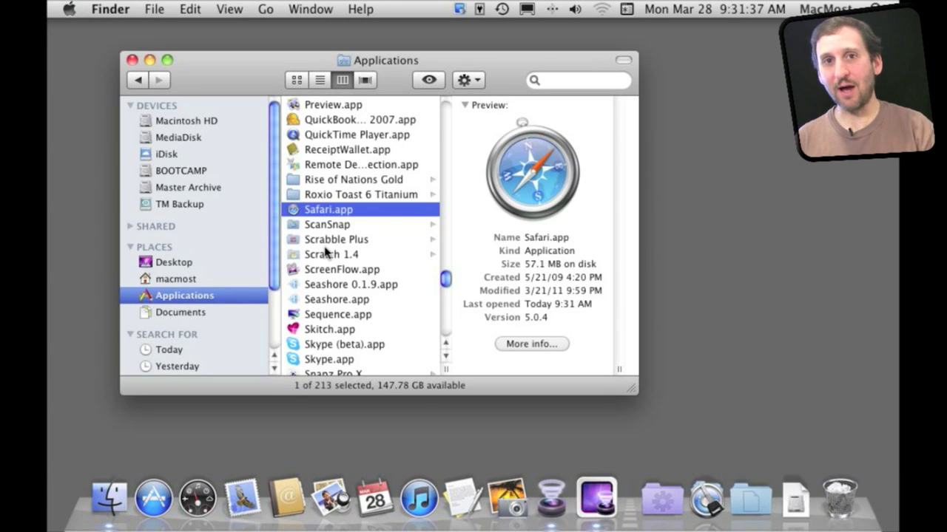
mouse_move(109, 500)
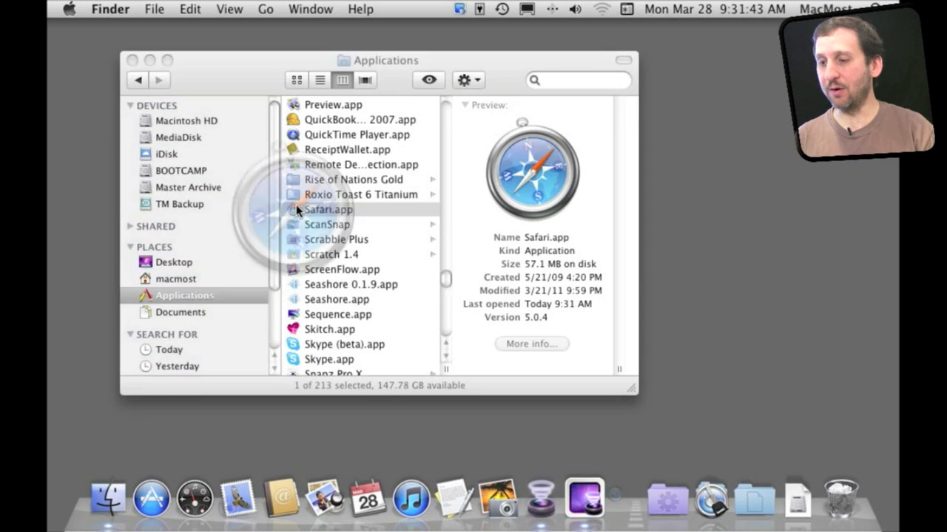
Launch Safari from the Applications folder so its icon returns to the Dock.
double_click(328, 211)
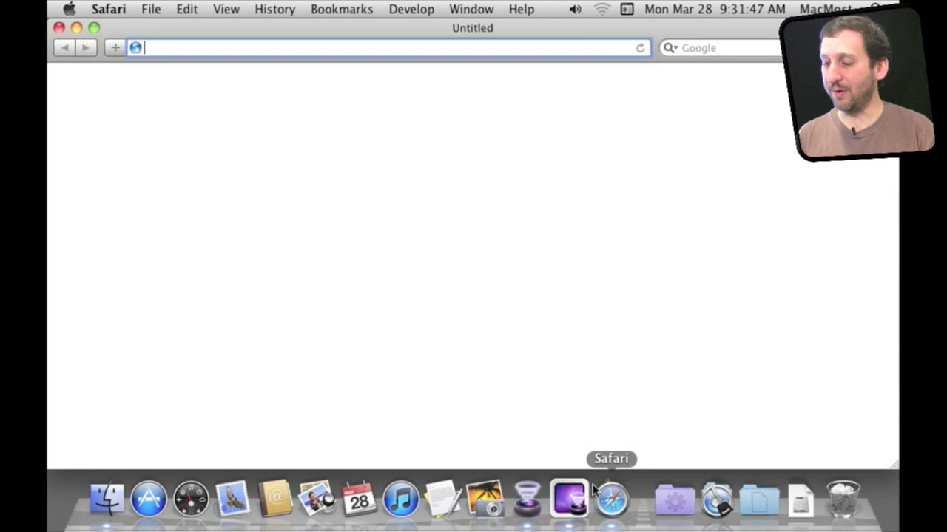
mouse_move(278, 510)
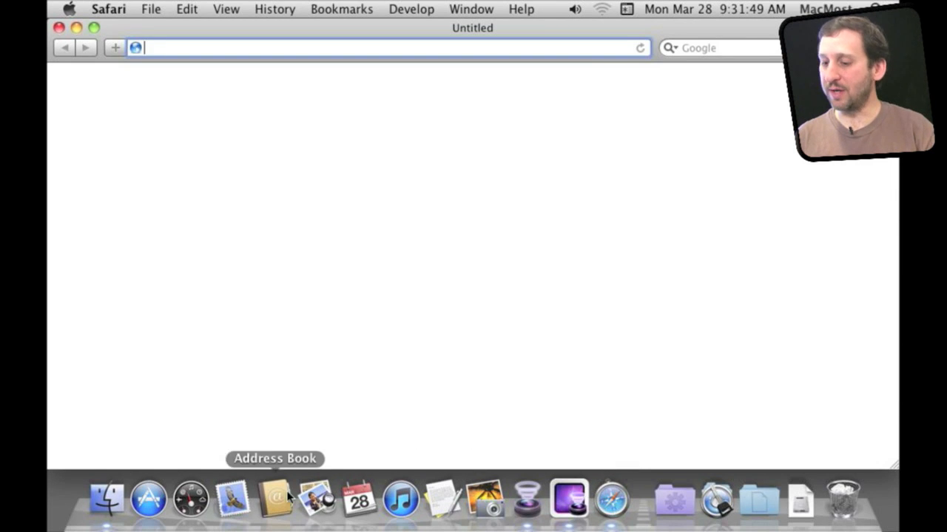
mouse_move(334, 413)
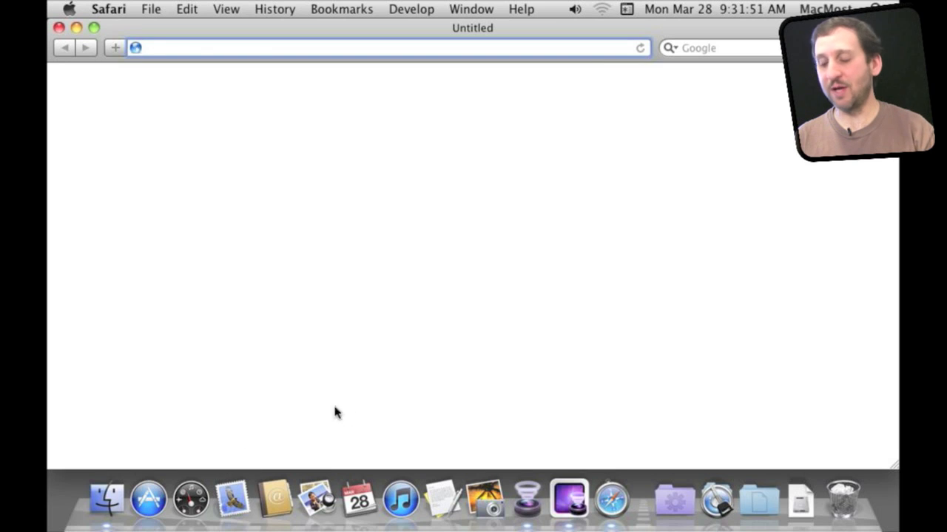
mouse_move(613, 510)
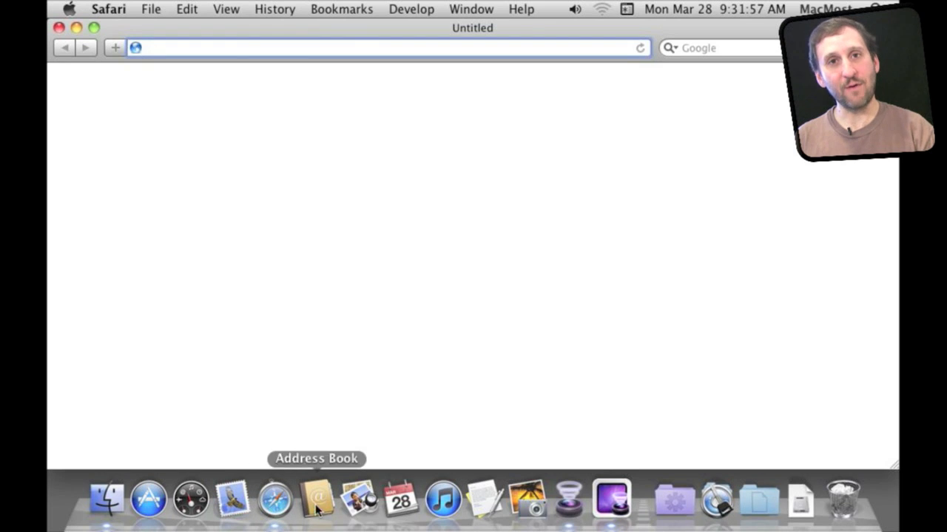
mouse_move(278, 511)
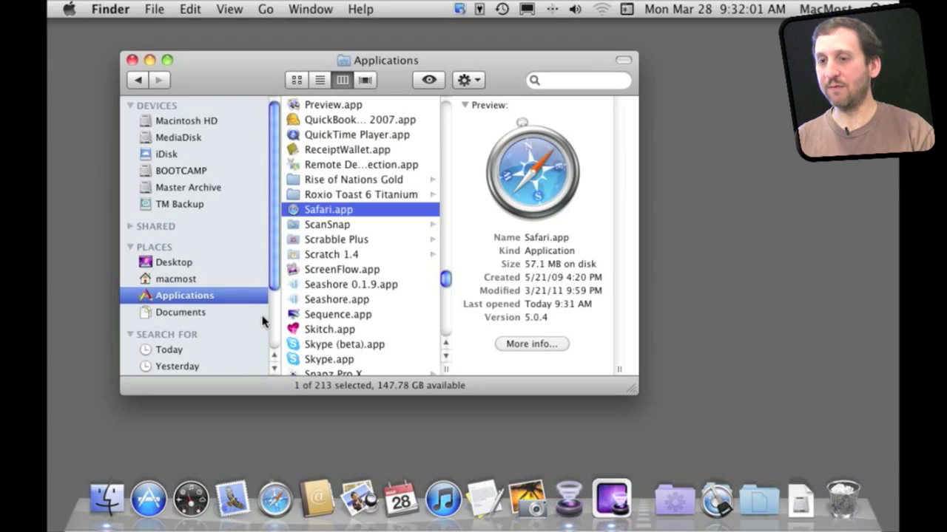
mouse_move(275, 506)
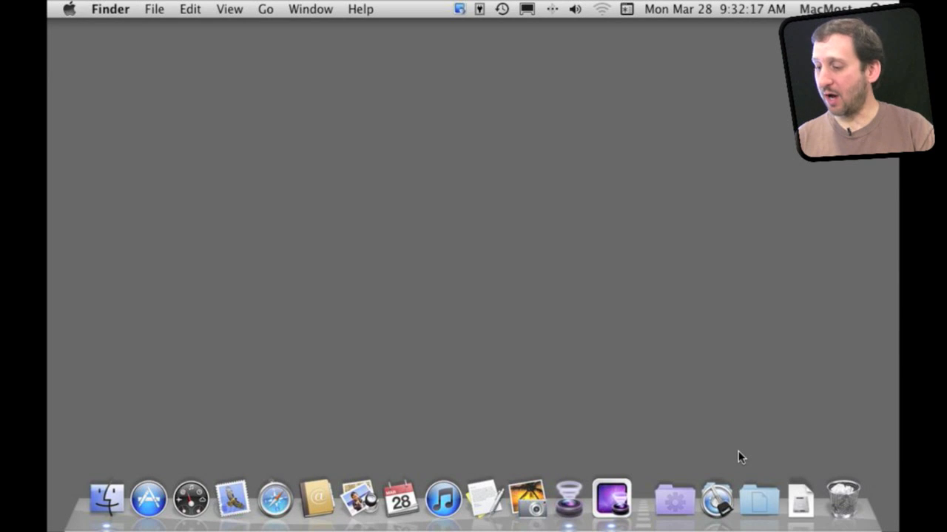
mouse_move(720, 506)
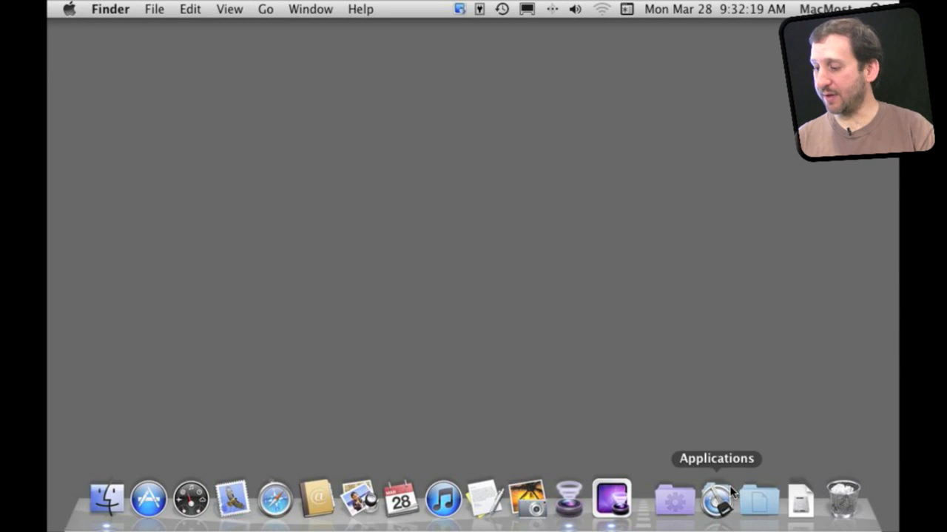
mouse_move(801, 506)
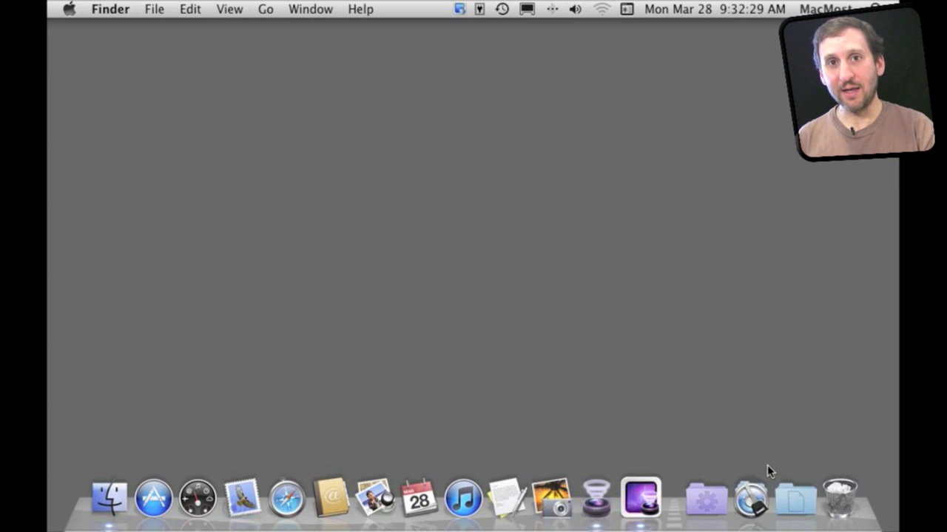
Browse the home folder's Downloads and Documents and the Macintosh HD disk in a Finder window.
click(106, 503)
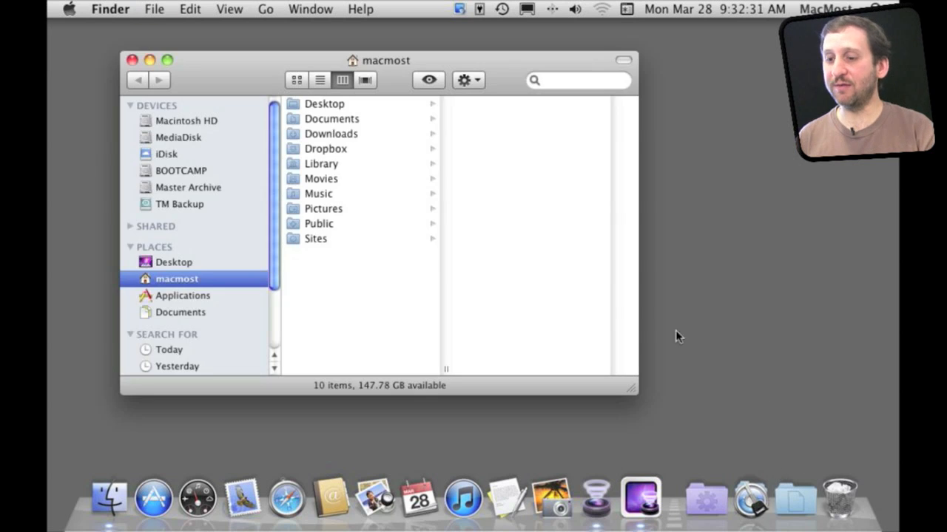
mouse_move(157, 288)
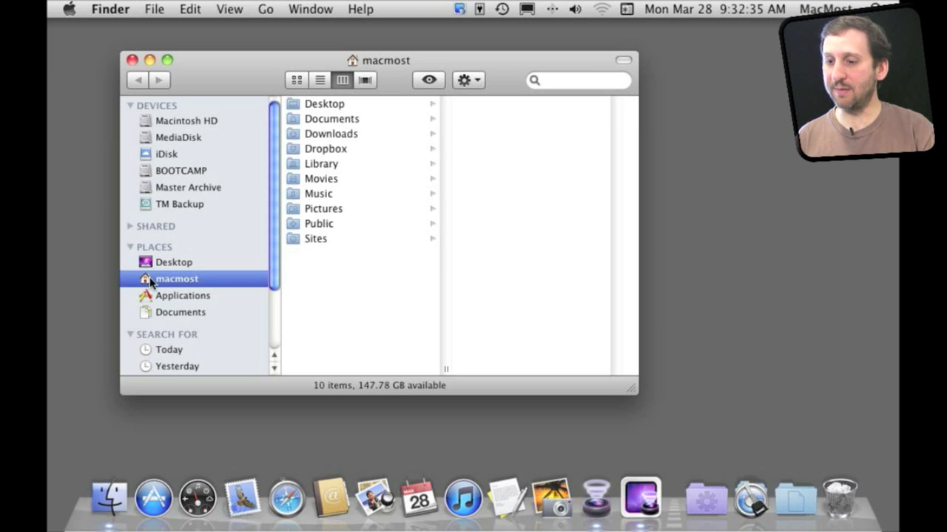
click(331, 133)
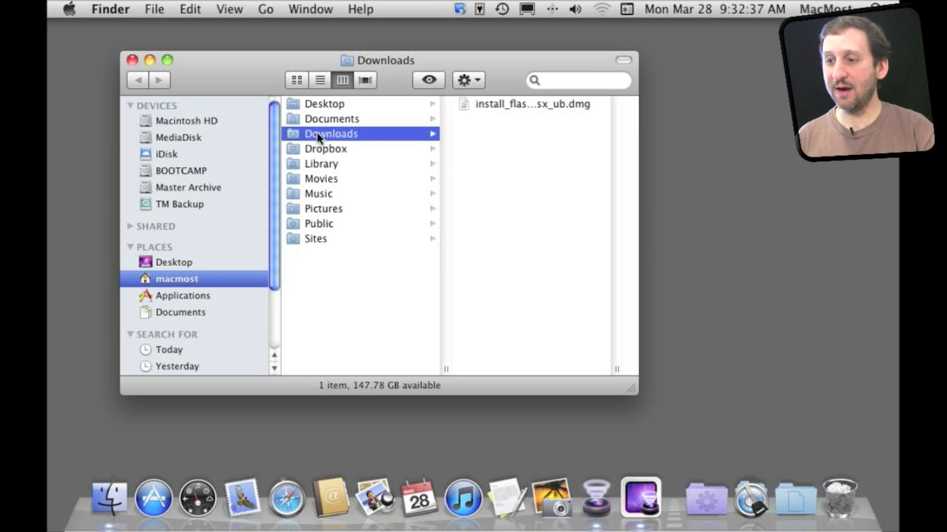
mouse_move(749, 505)
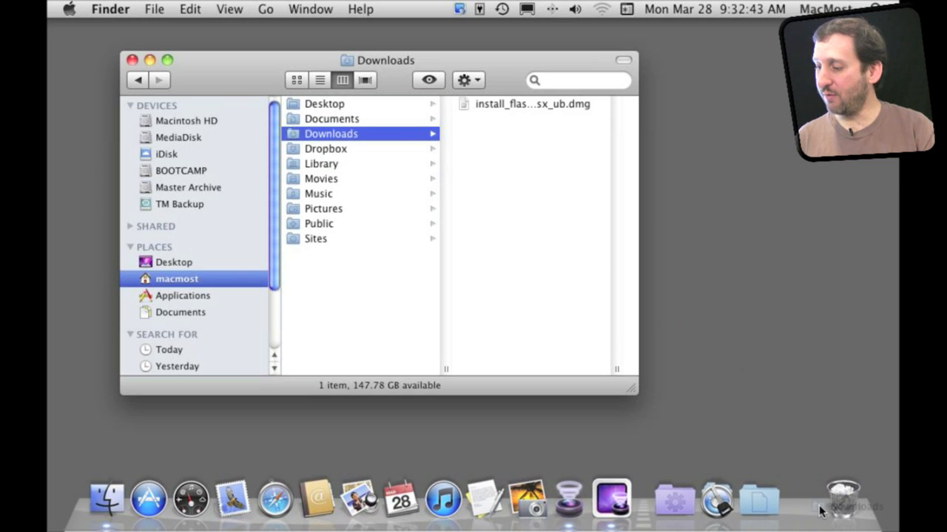
mouse_move(805, 512)
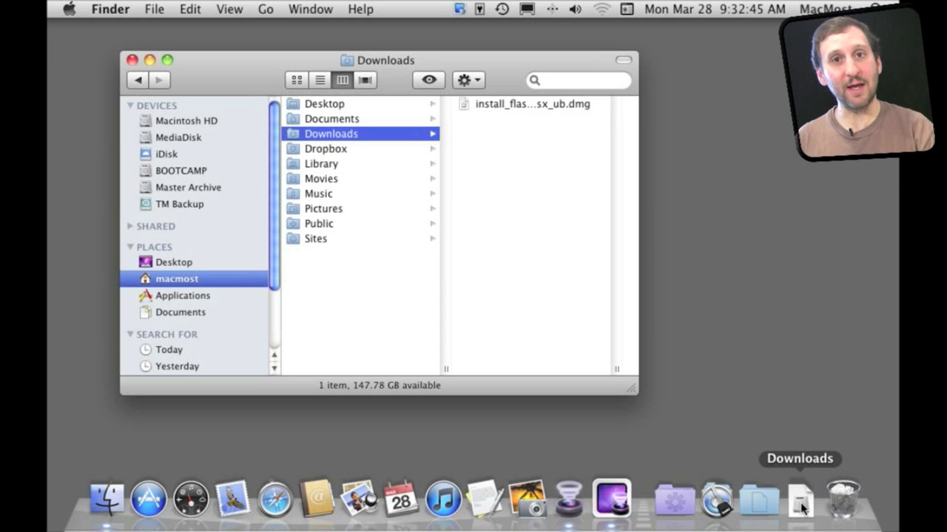
mouse_move(763, 503)
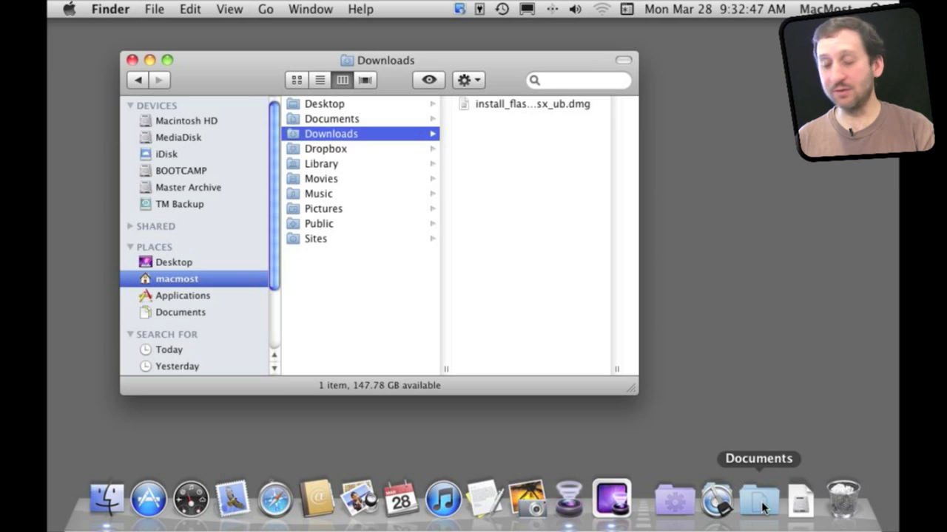
click(331, 119)
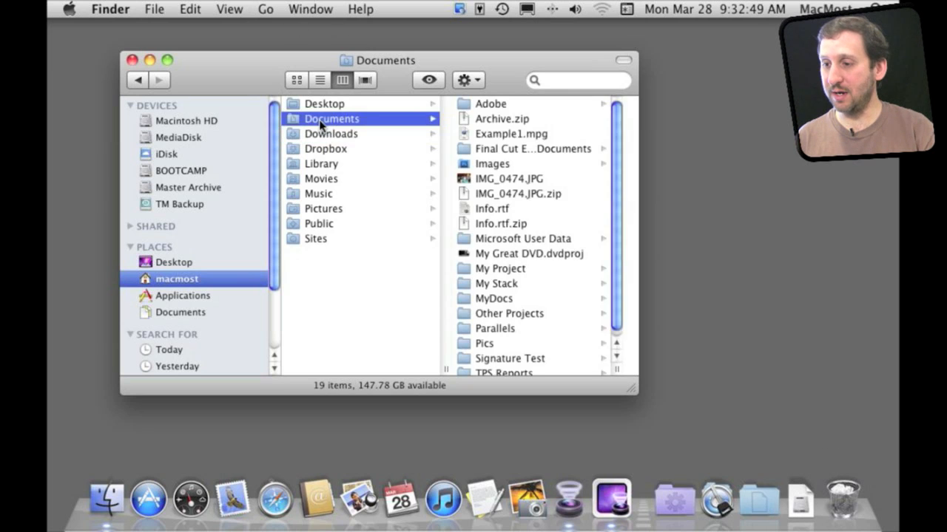
mouse_move(326, 233)
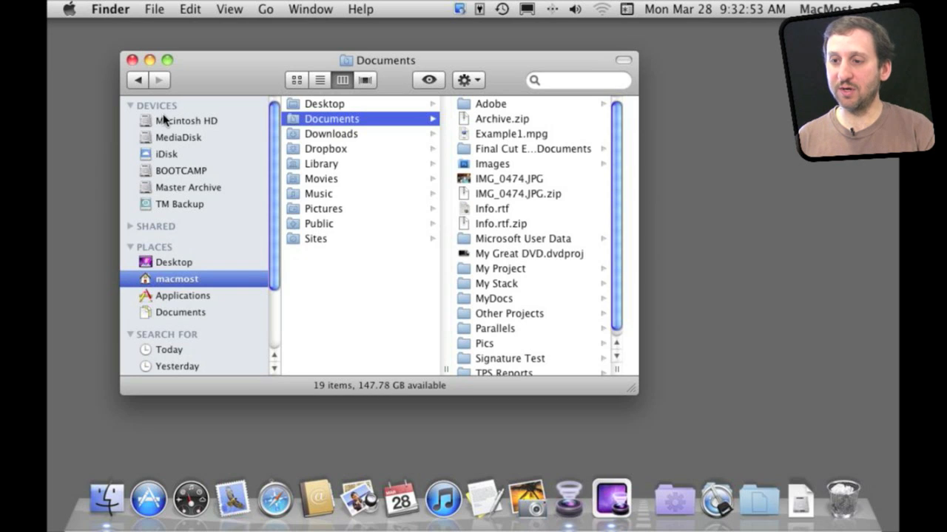
click(186, 122)
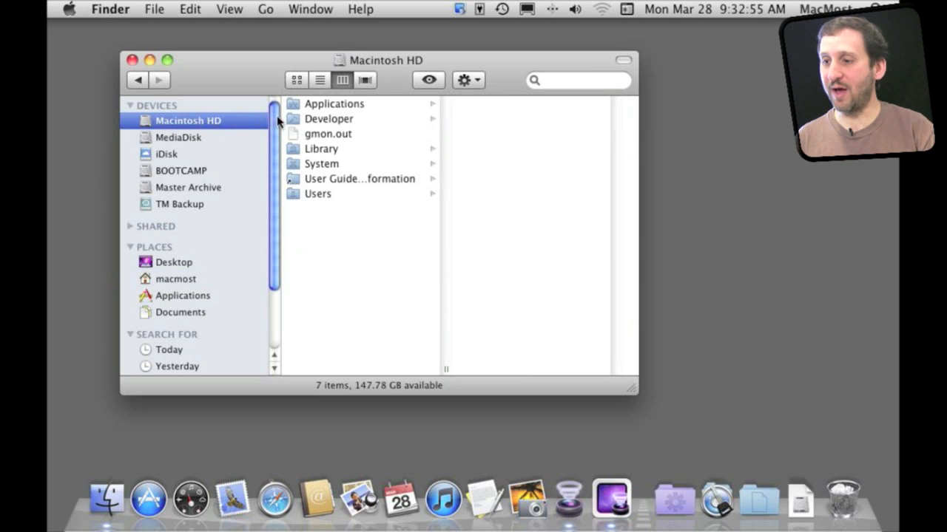
click(334, 104)
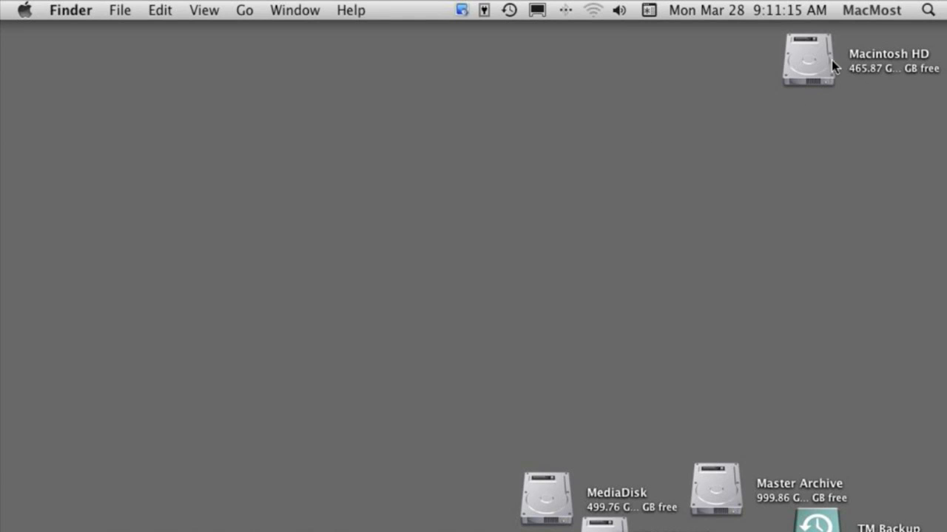
mouse_move(772, 58)
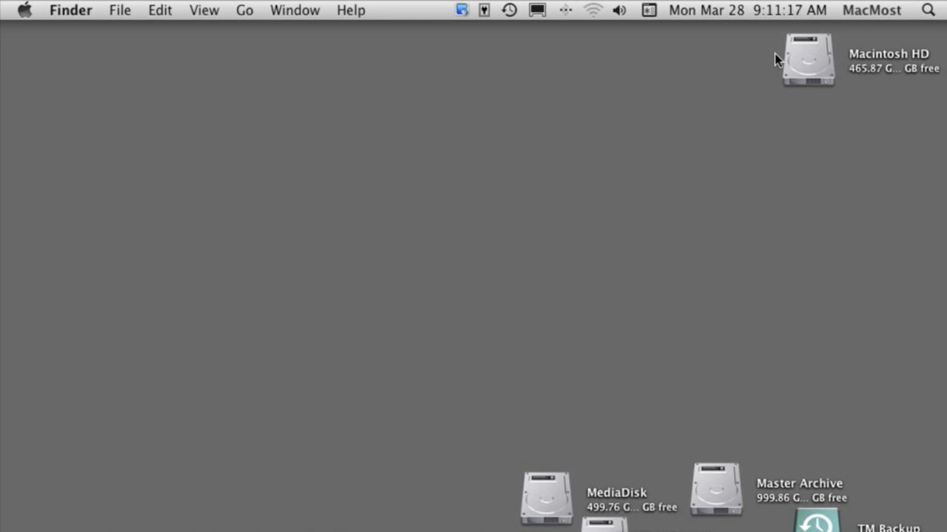
mouse_move(763, 65)
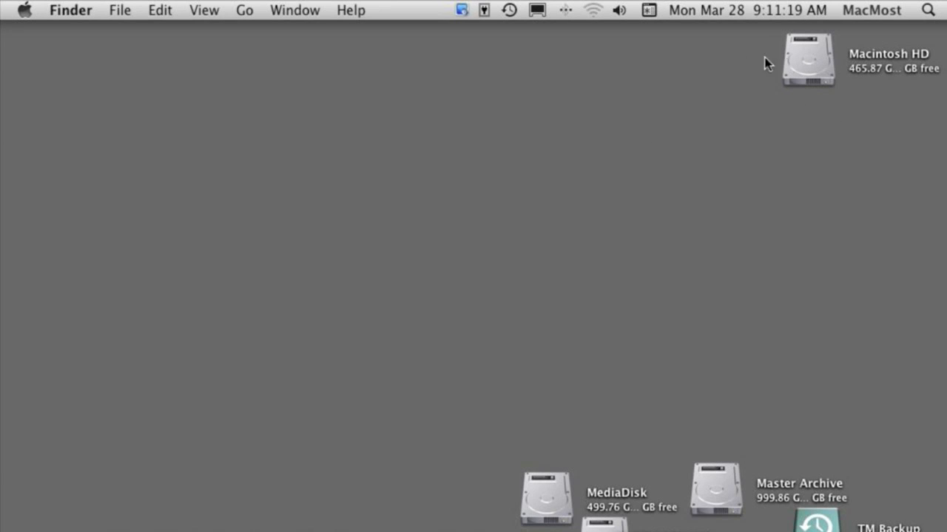
mouse_move(648, 497)
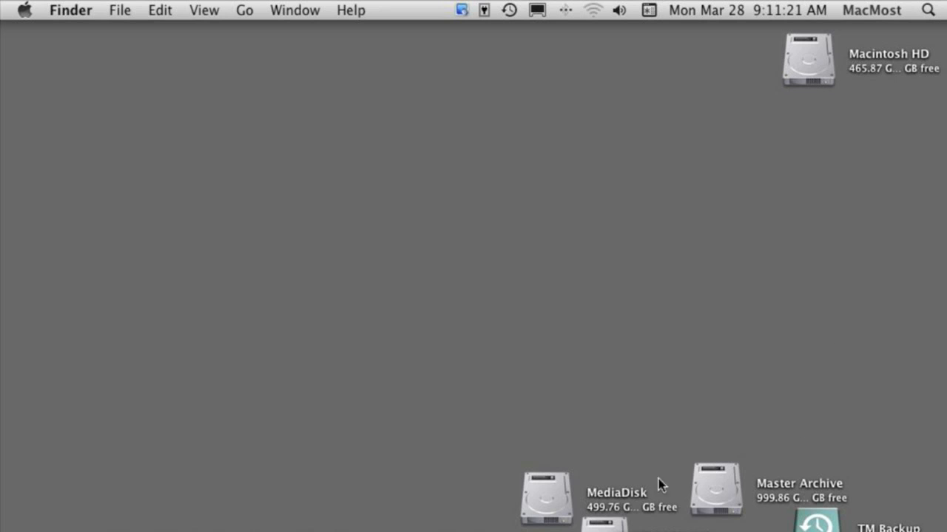
mouse_move(792, 67)
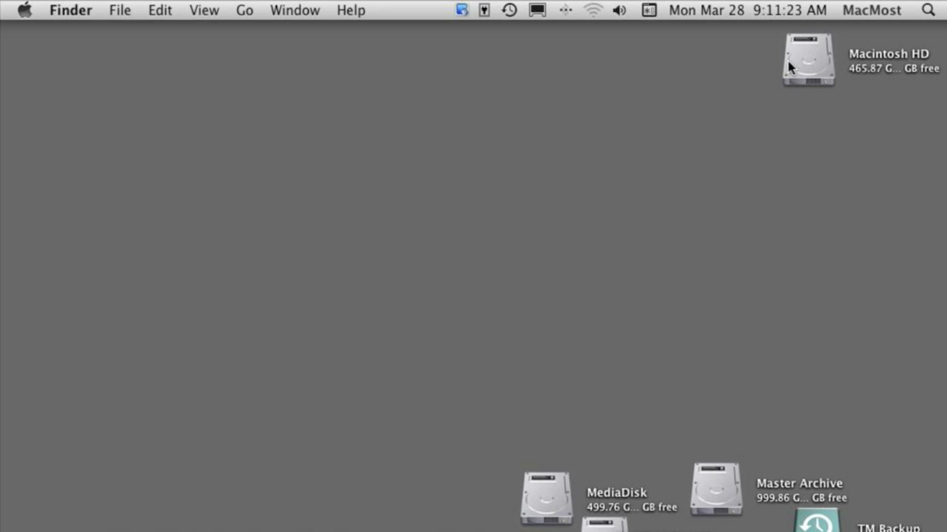
mouse_move(249, 35)
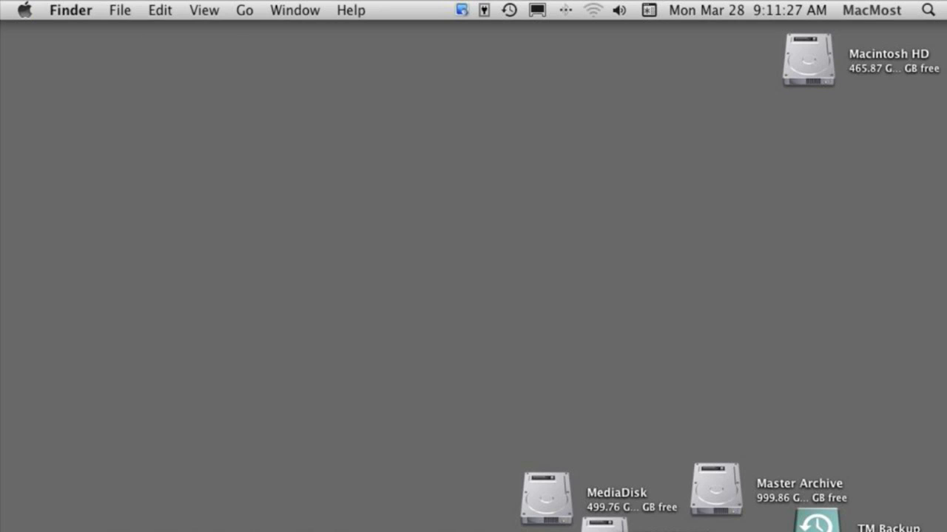
Bring up the Finder application menu from the menu bar.
click(71, 9)
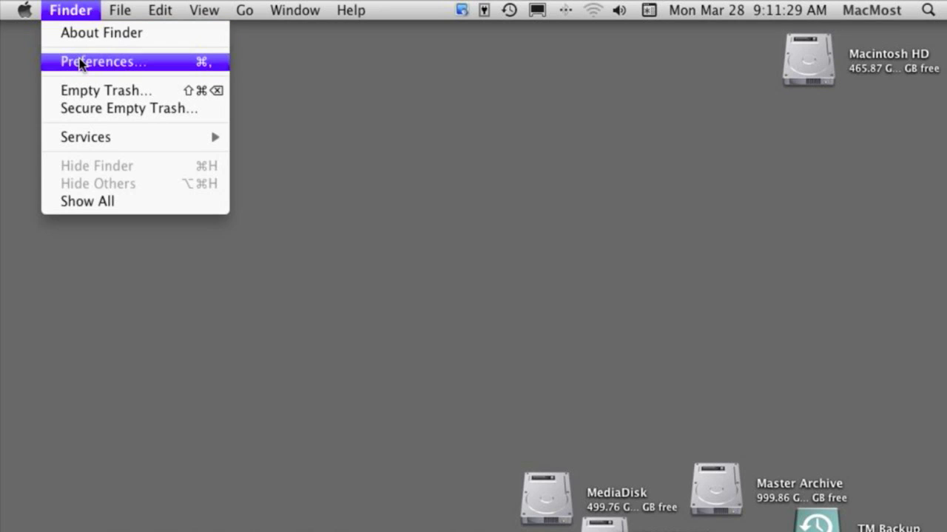
In Finder Preferences > General, check Hard disks so drive icons show on the desktop.
click(100, 62)
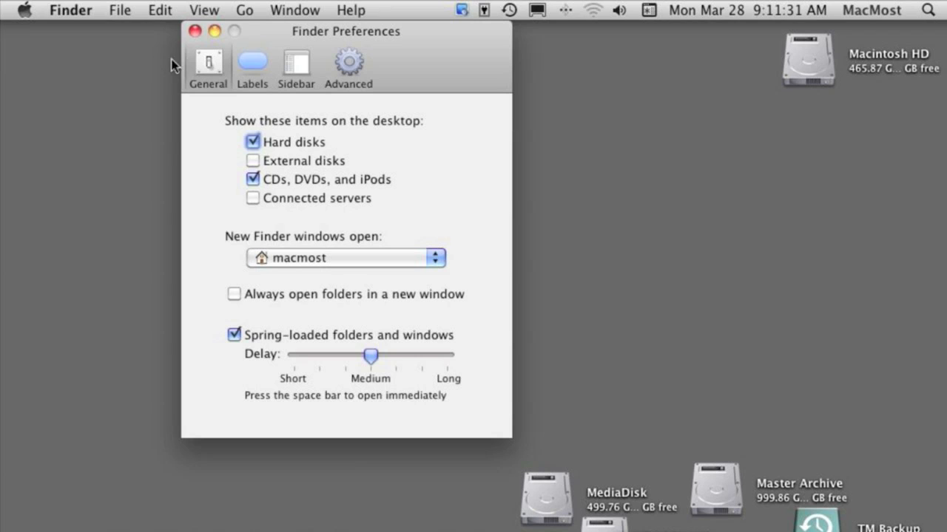
mouse_move(278, 128)
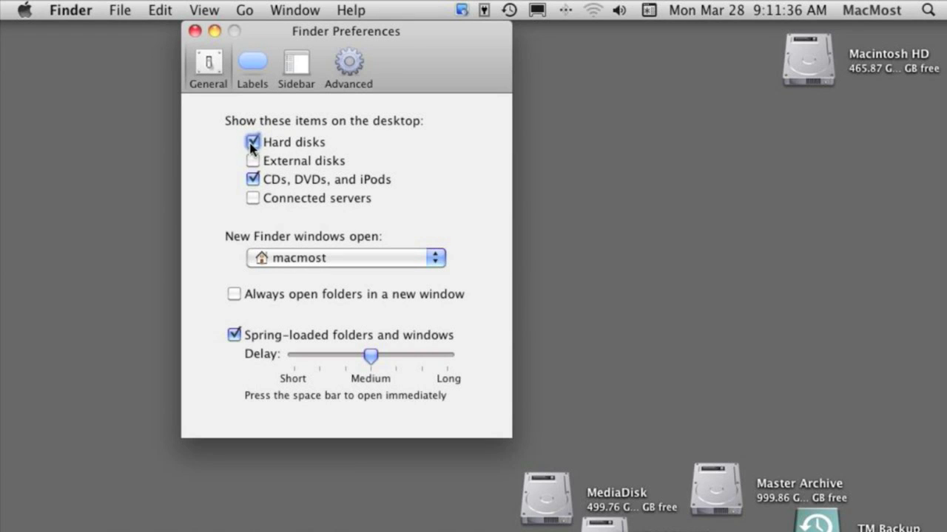
click(252, 142)
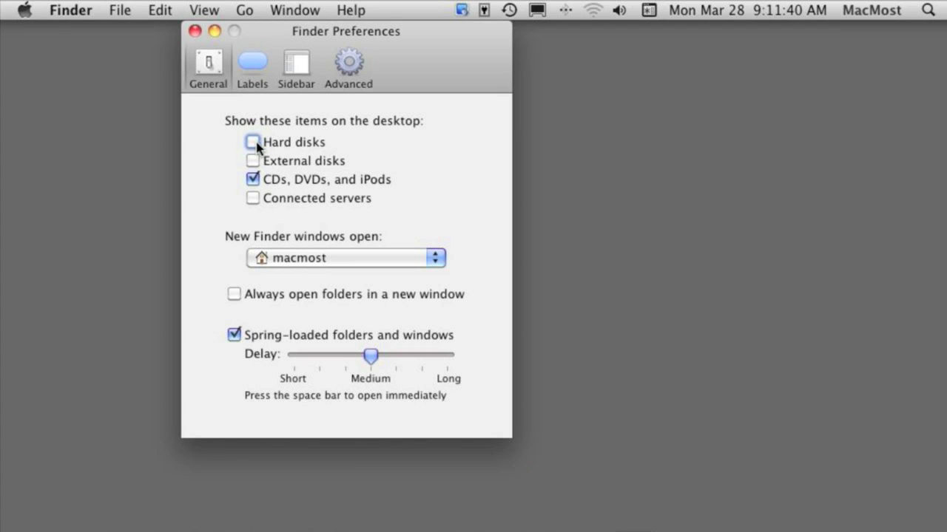
mouse_move(267, 160)
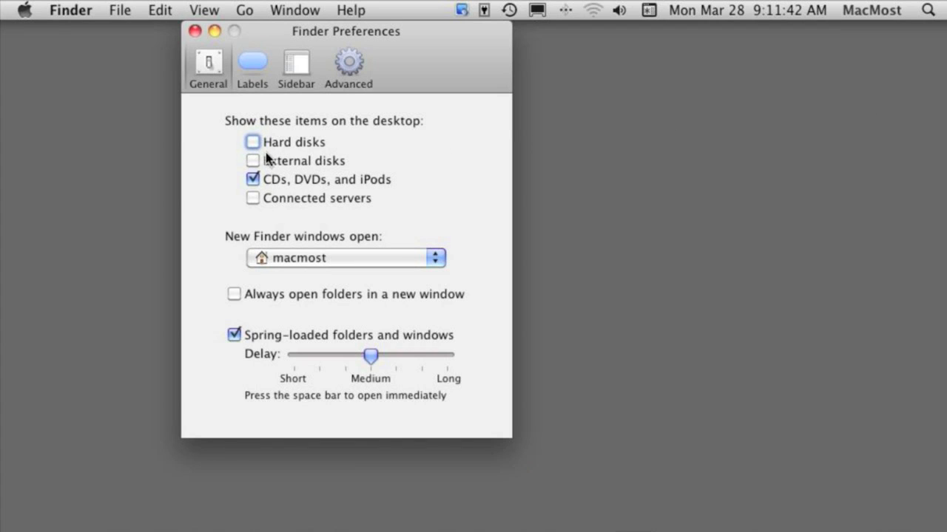
click(252, 142)
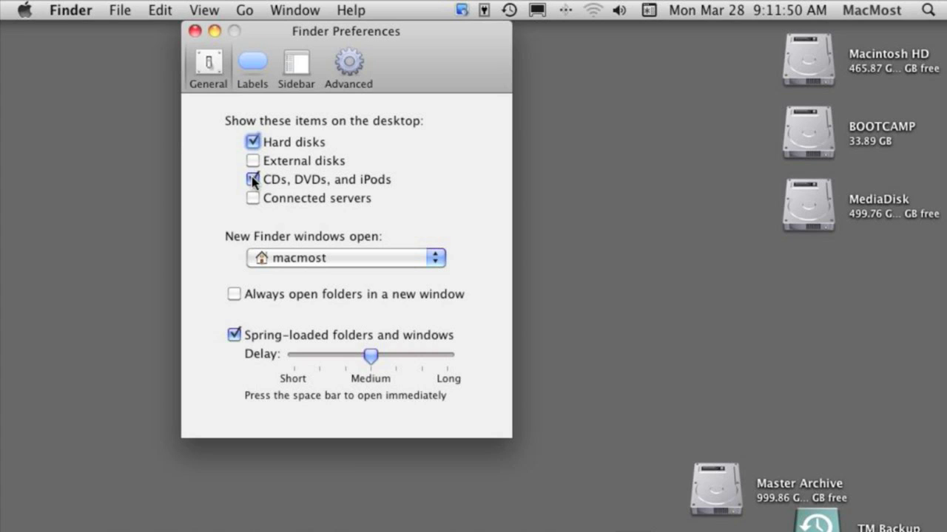
click(252, 179)
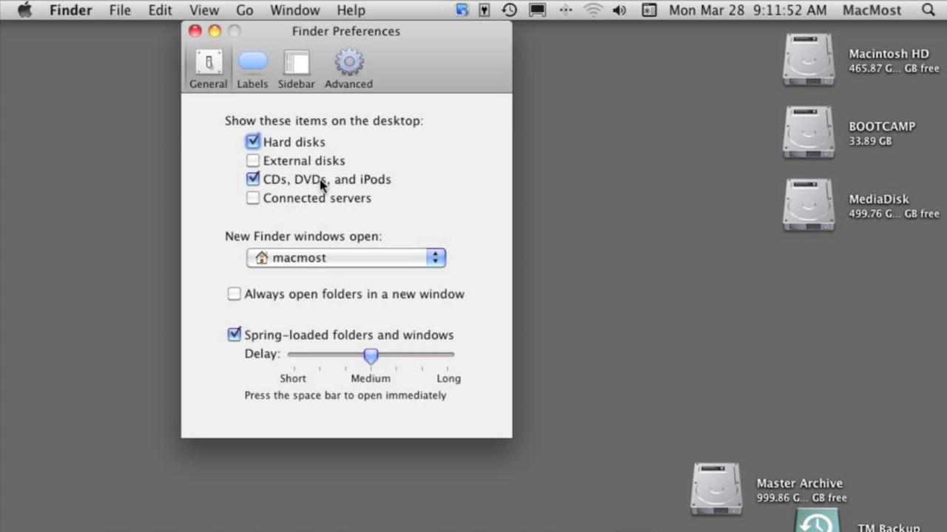
mouse_move(322, 189)
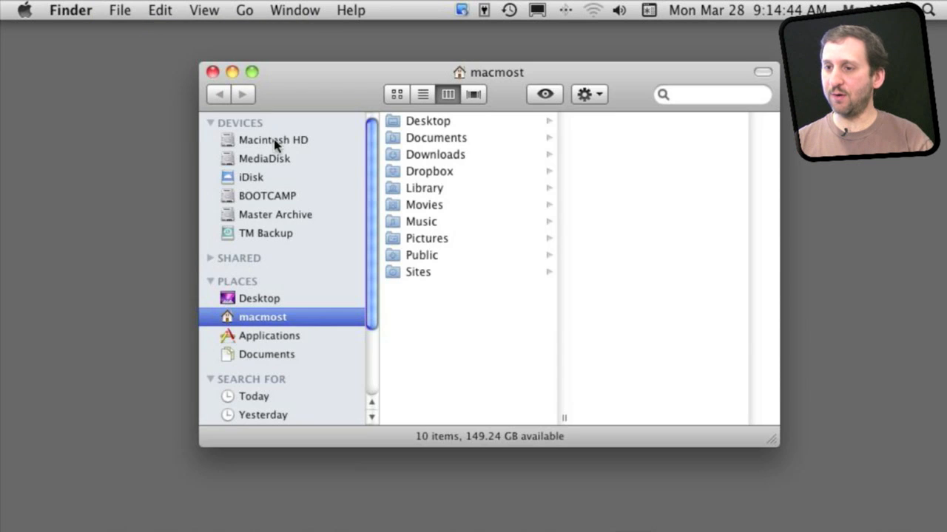
mouse_move(261, 366)
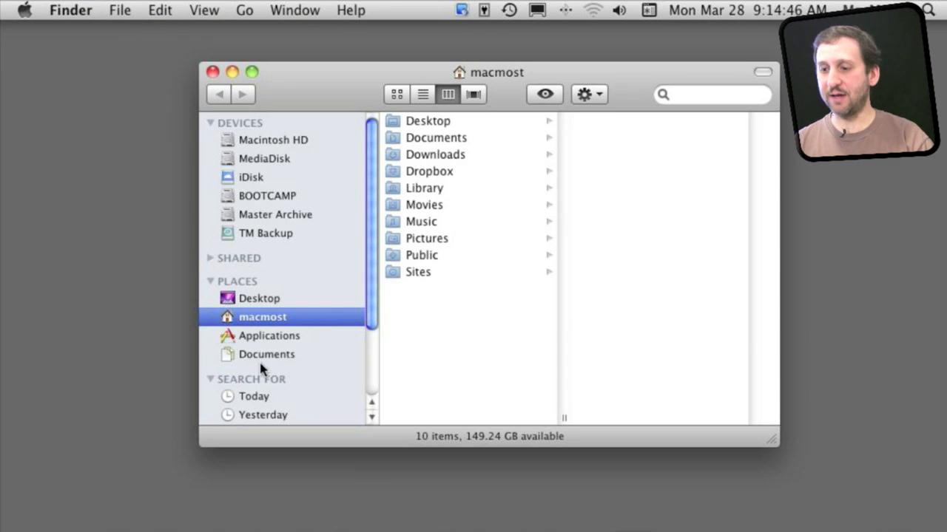
Bring up the Finder application menu again over the home-folder window.
click(71, 8)
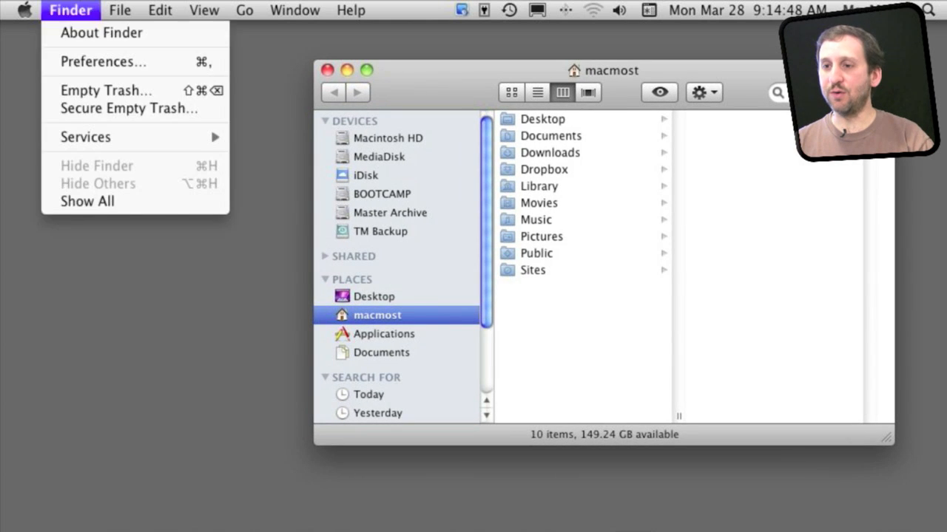
In Finder Preferences > Sidebar, check Hard disks and this computer among the sidebar items.
click(101, 63)
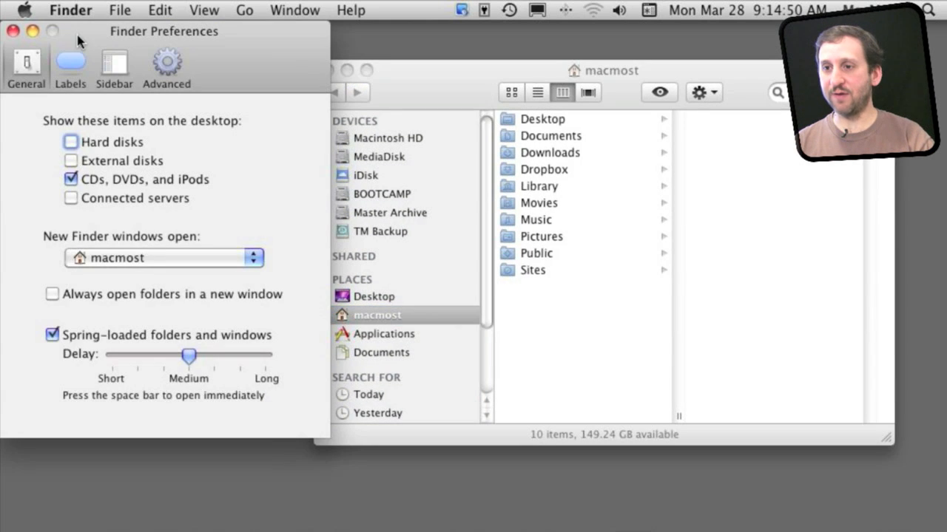
click(115, 63)
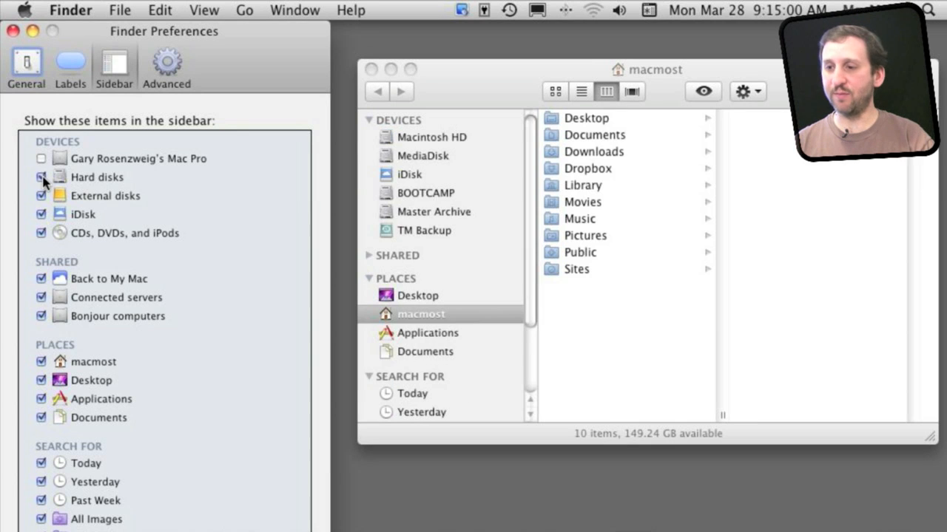
click(41, 159)
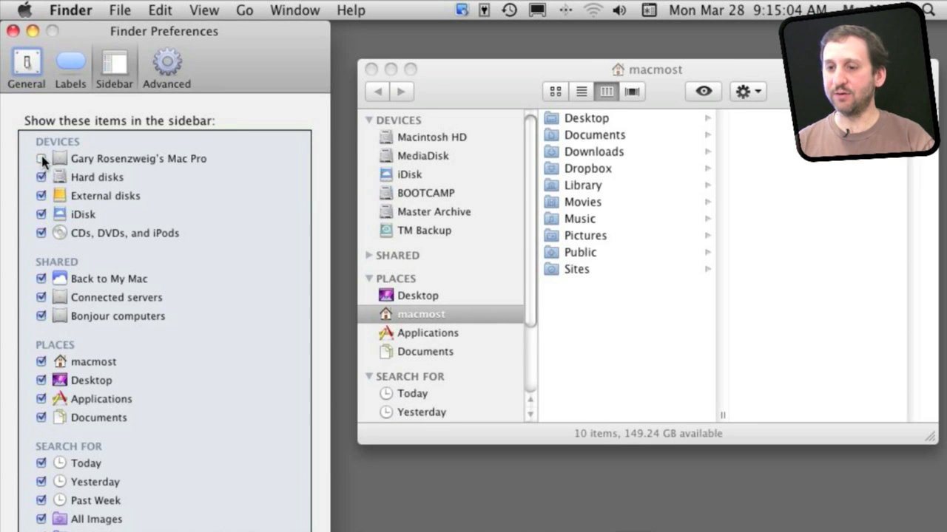
click(42, 158)
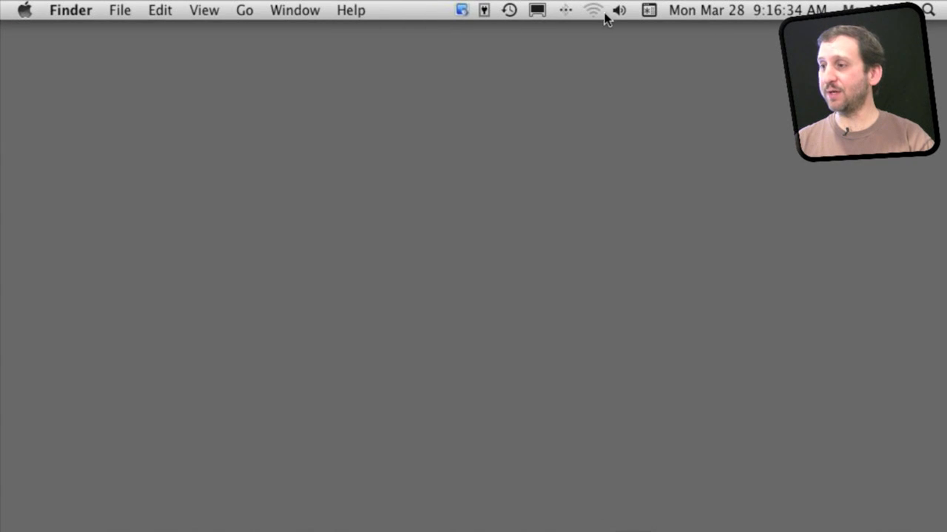
Check the volume menu-bar control, dismiss it, and bring up the Apple menu.
click(620, 10)
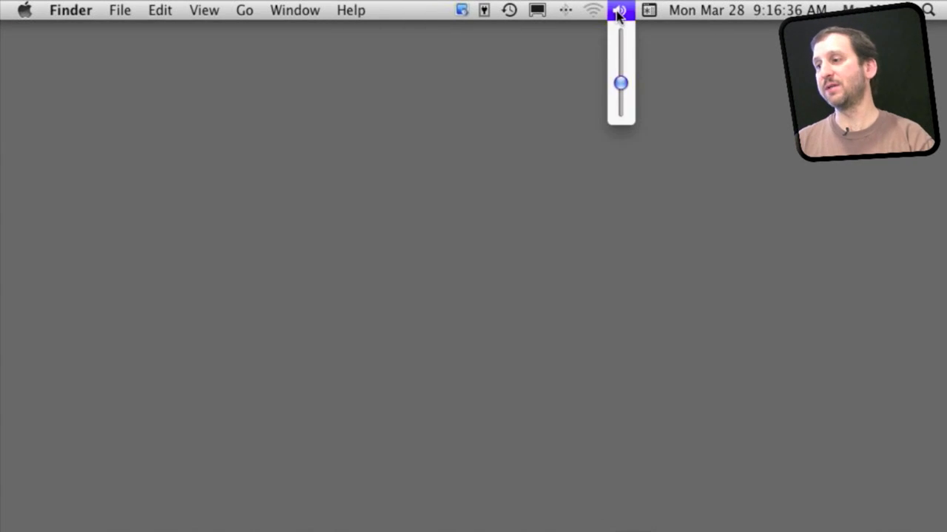
click(111, 65)
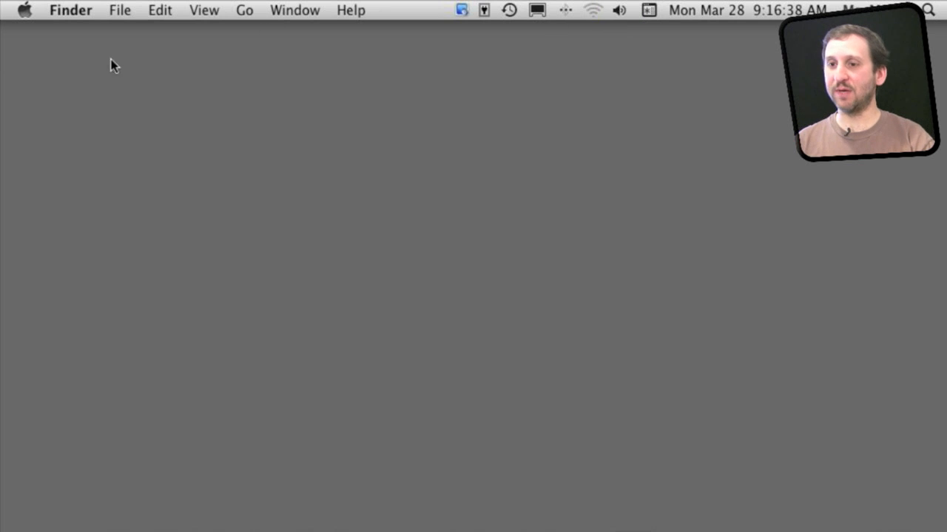
click(27, 9)
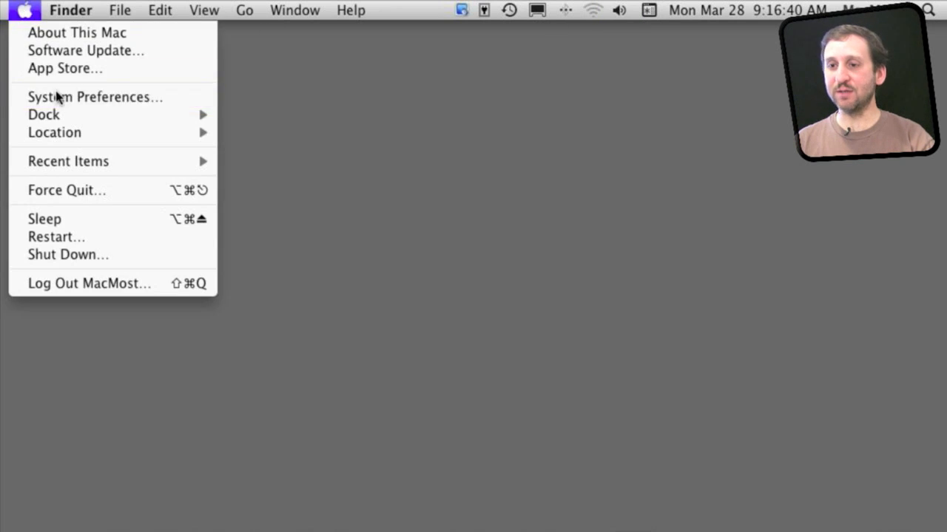
In System Preferences > Sound, keep Show volume in menu bar checked, then return to Show All.
click(95, 98)
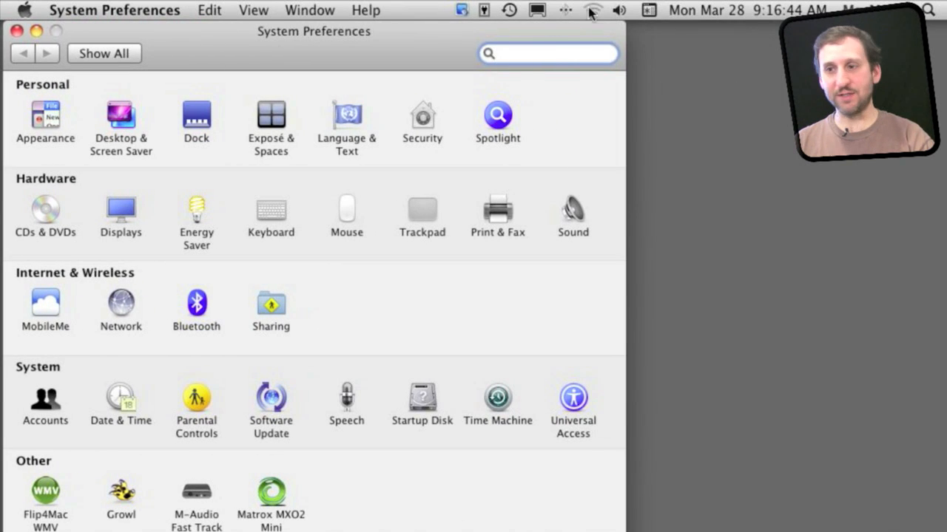
mouse_move(381, 165)
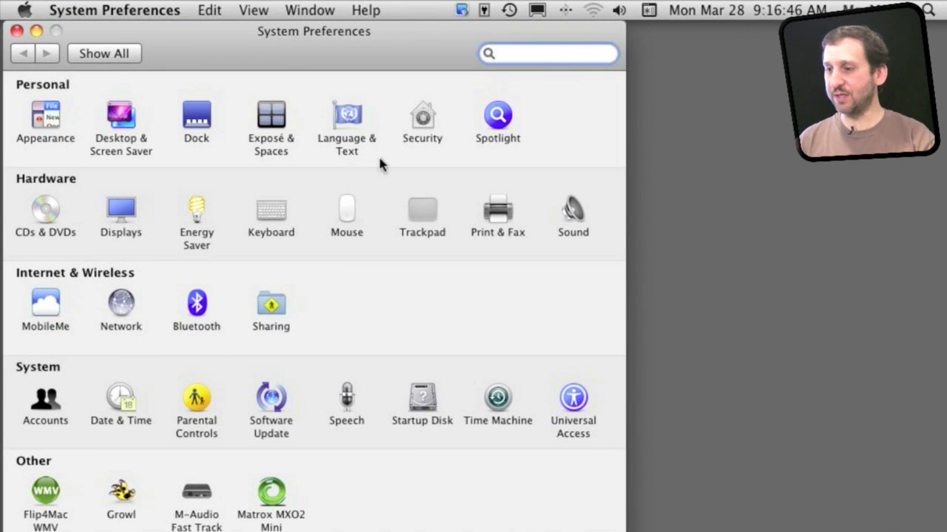
click(571, 210)
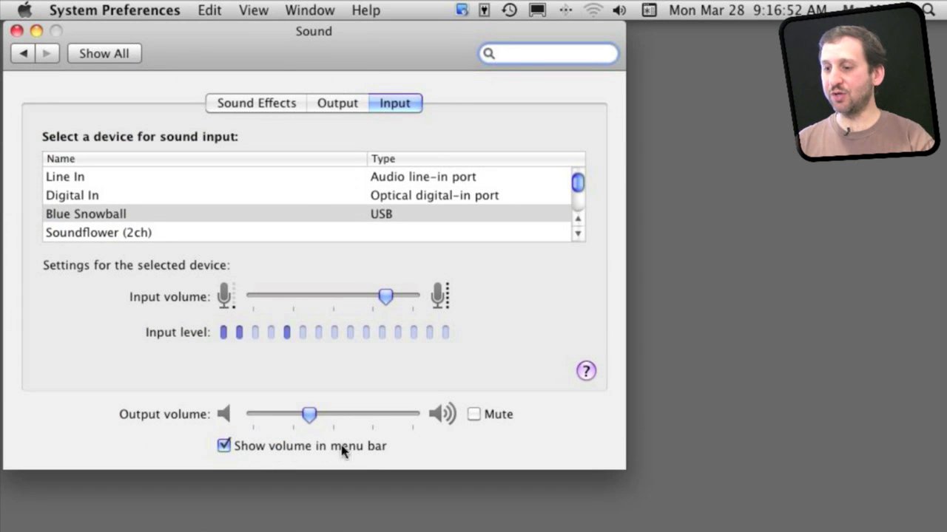
click(223, 446)
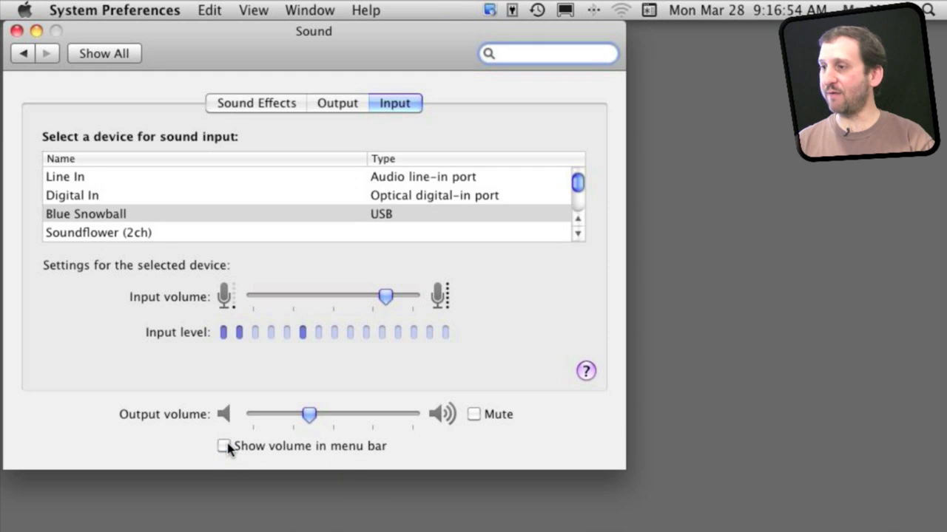
click(224, 447)
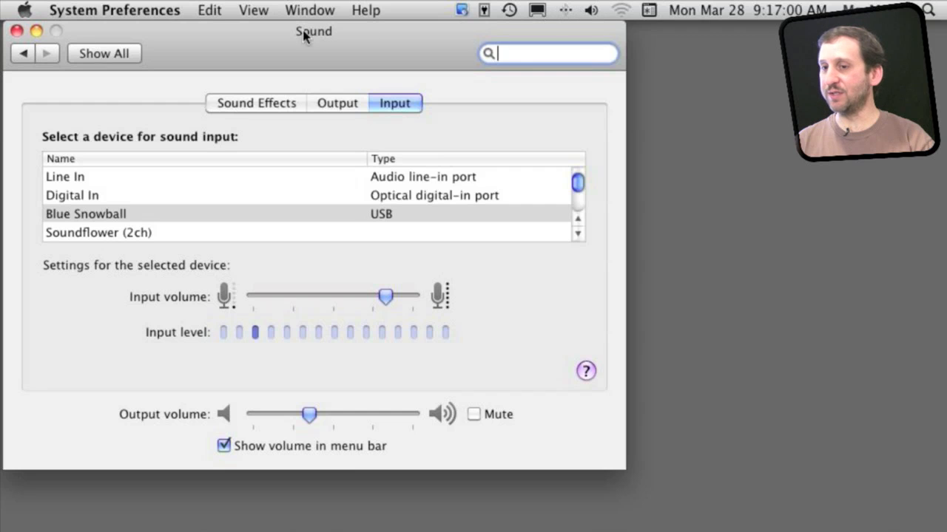
click(104, 53)
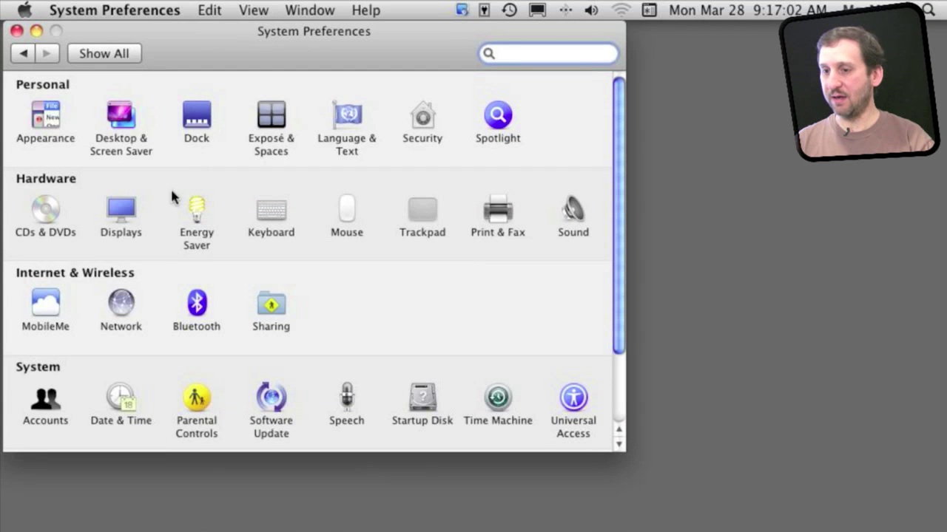
Show the Displays pane with Show displays in menu bar turned on.
click(120, 210)
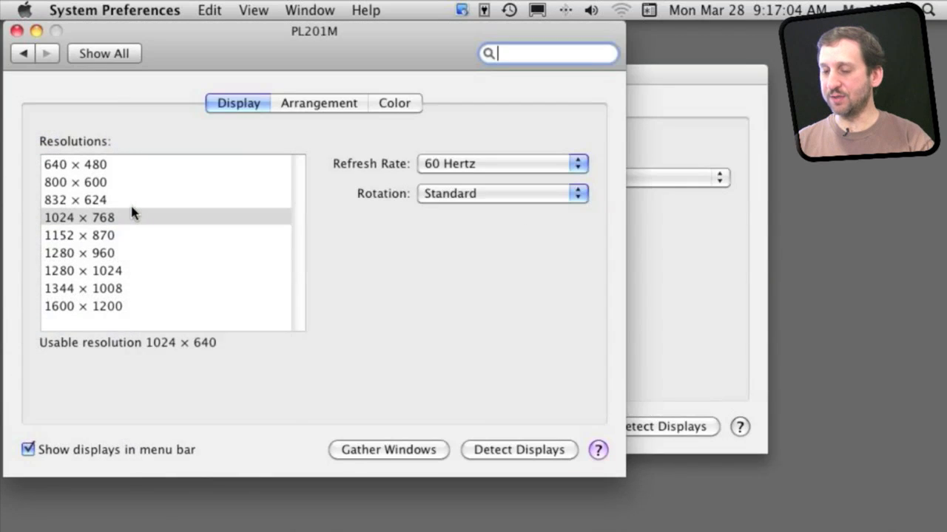
mouse_move(9, 451)
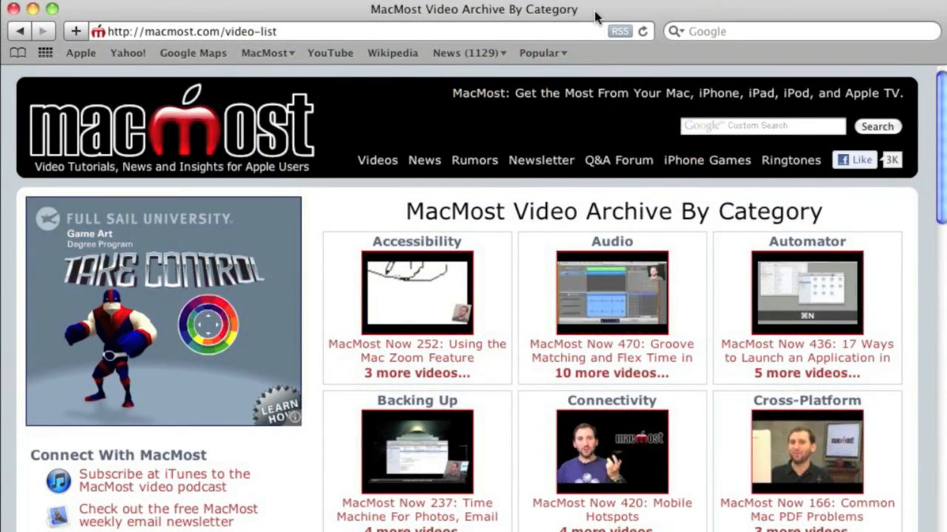
mouse_move(375, 150)
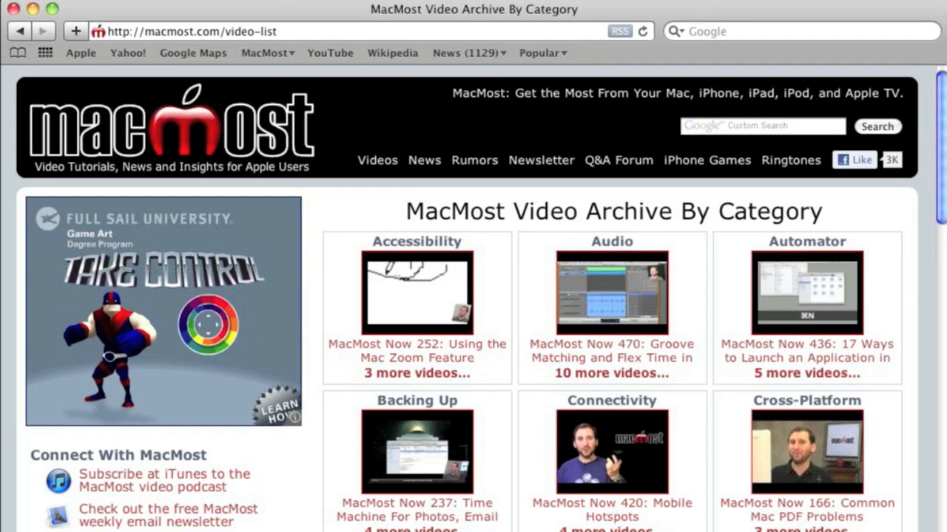
Scroll down through the MacMost Video Archive category list (Finder, Hardware, iMovie, iPad).
scroll(down, 3)
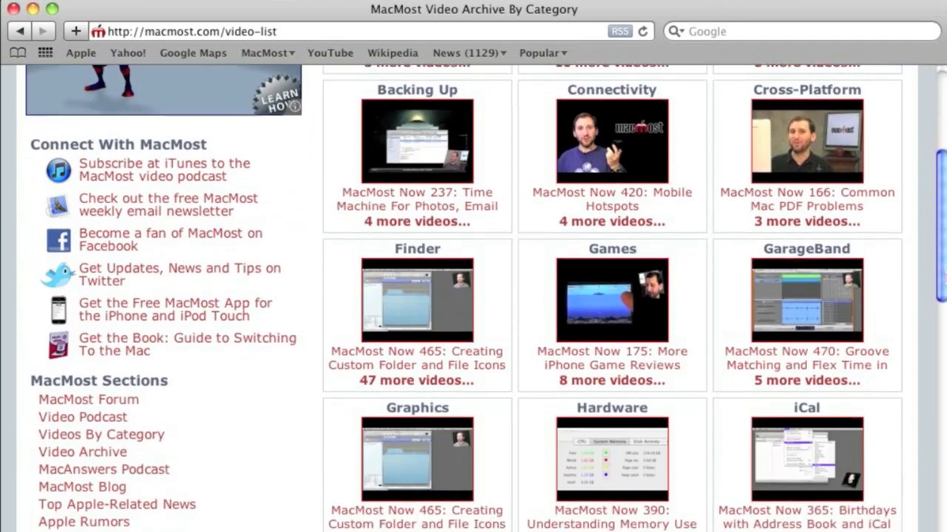
scroll(down, 3)
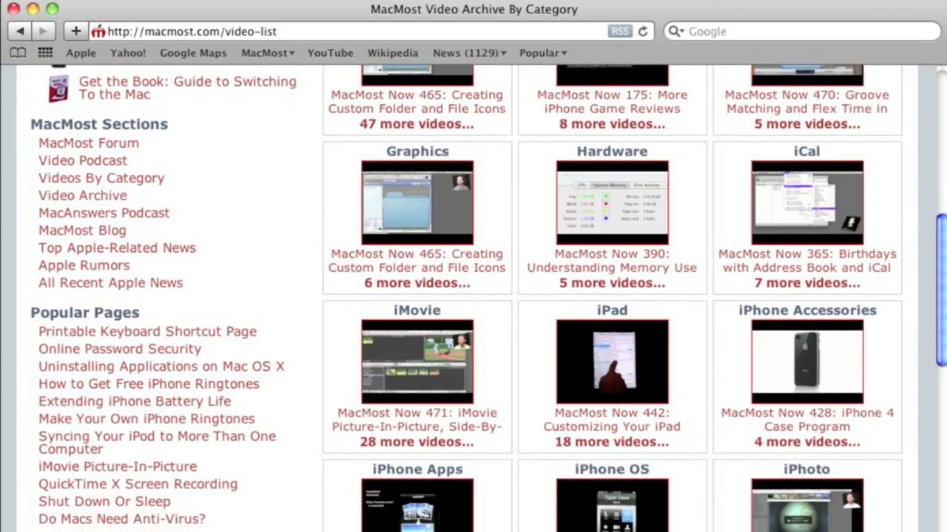